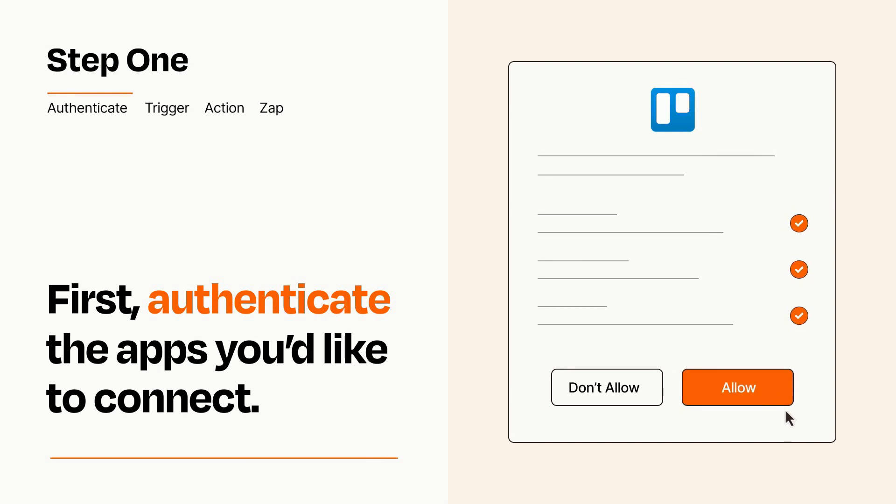
Allow Trello access so the app is authenticated for the Zap.
click(737, 386)
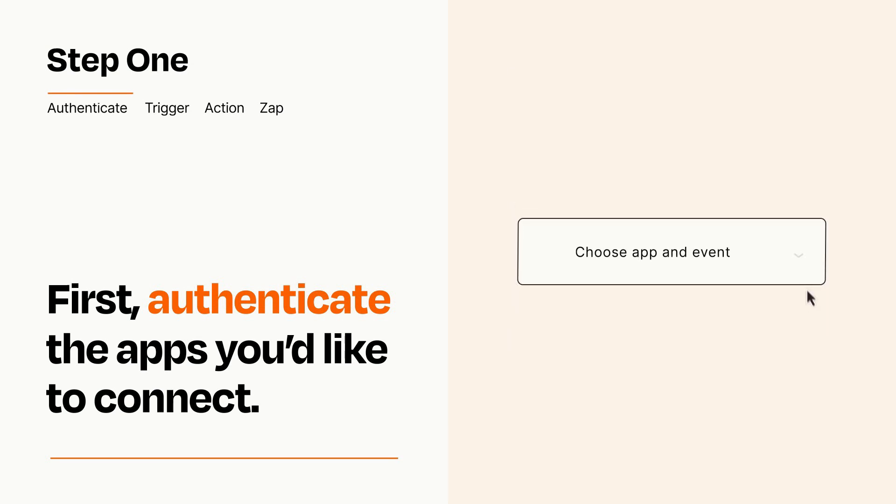
Choose Typeform's New Entry as the Zap's trigger event.
click(671, 251)
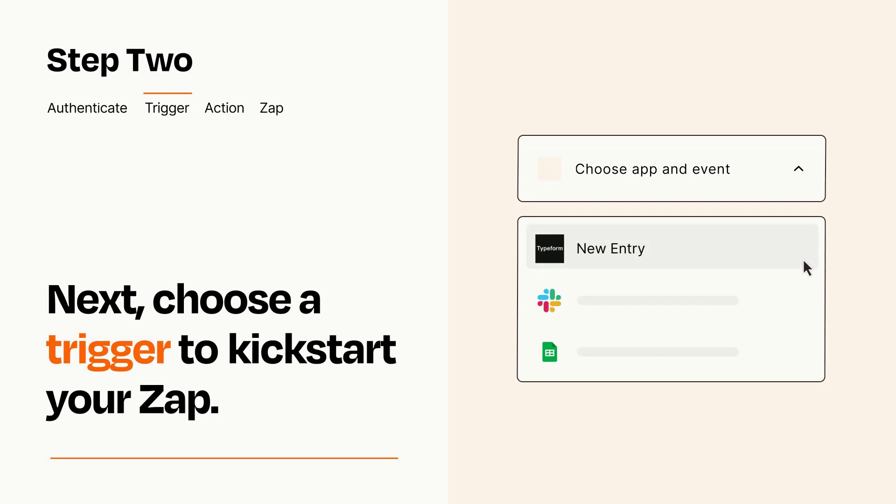
mouse_move(805, 296)
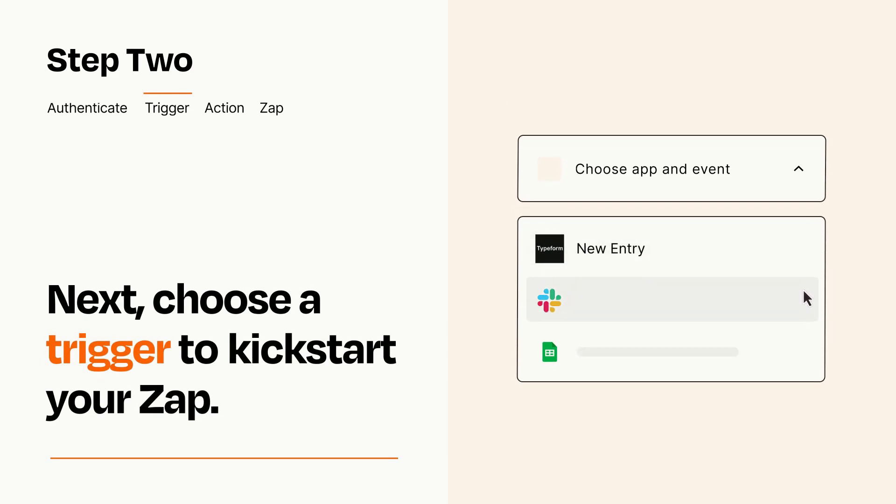
mouse_move(806, 355)
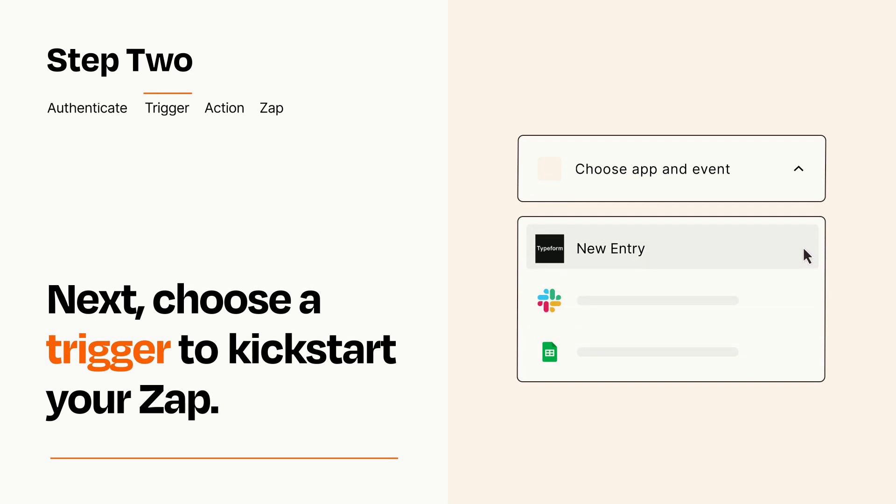
mouse_move(806, 260)
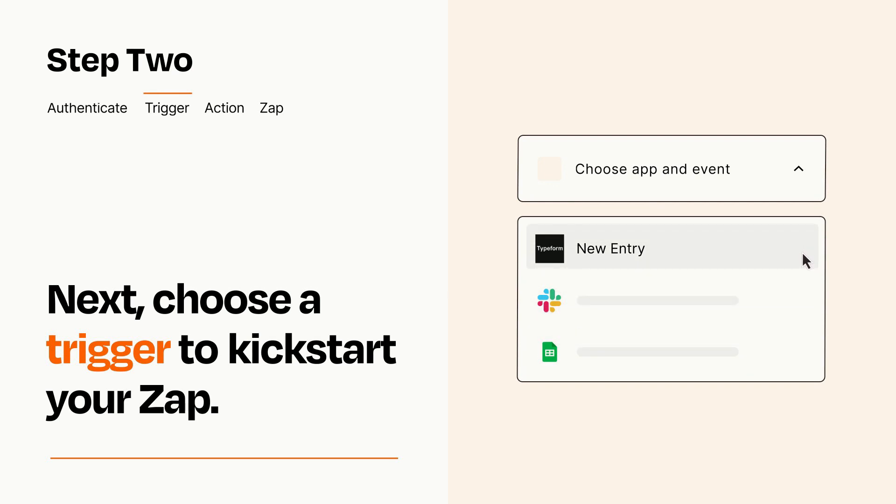
click(609, 248)
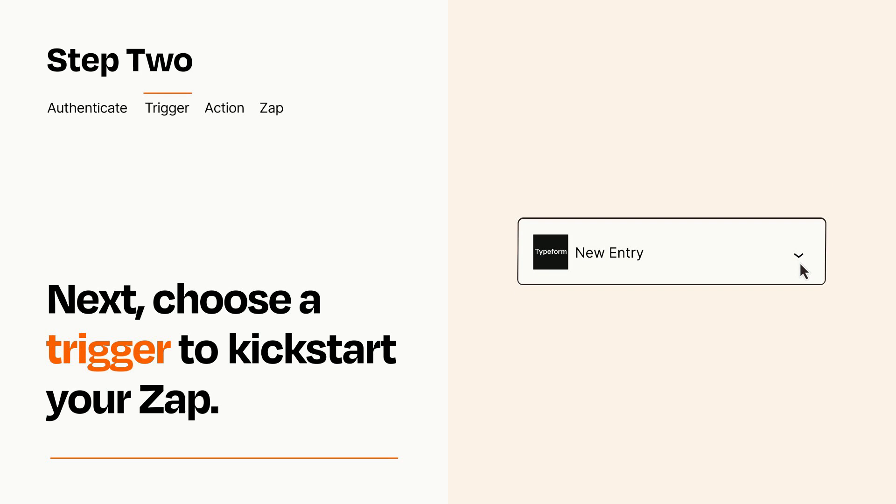
mouse_move(812, 264)
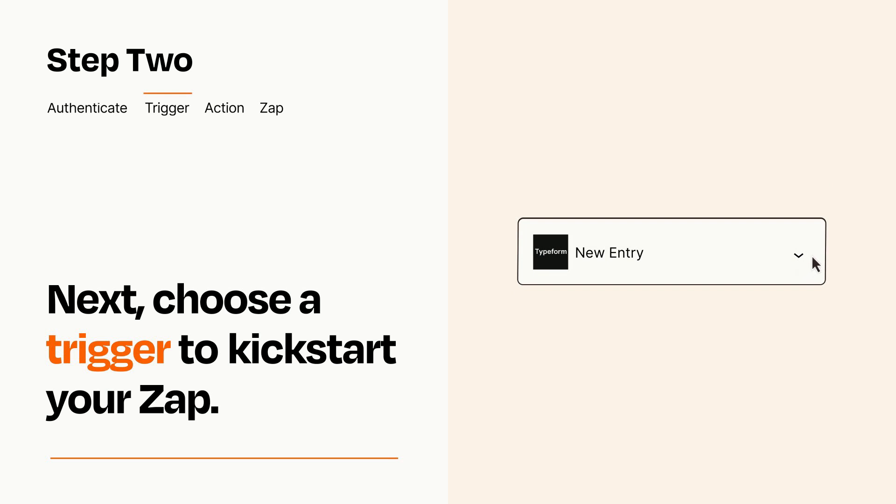
mouse_move(813, 259)
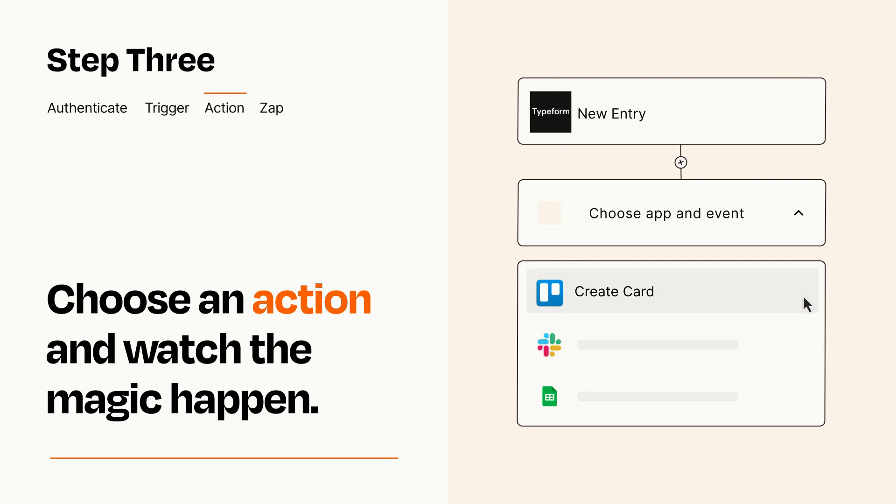
Choose Trello's Create Card as the action after the Typeform trigger.
click(614, 291)
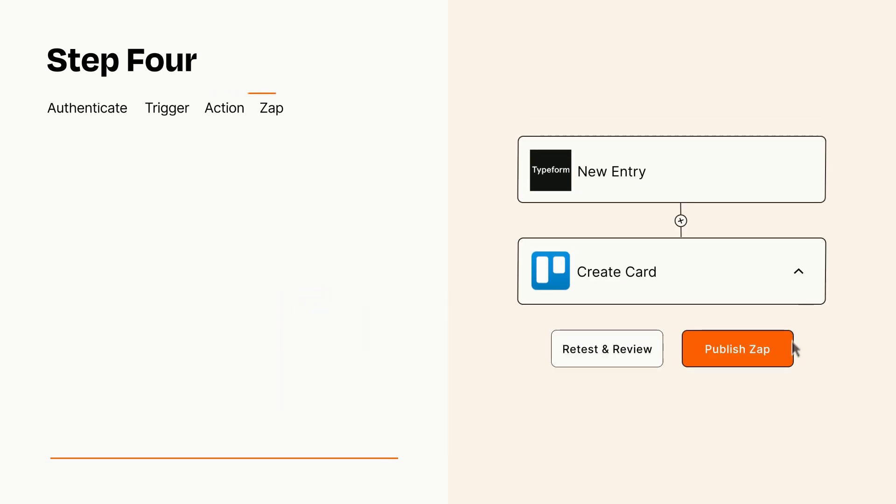
Publish the Typeform-to-Trello Zap so it is turned on.
click(737, 348)
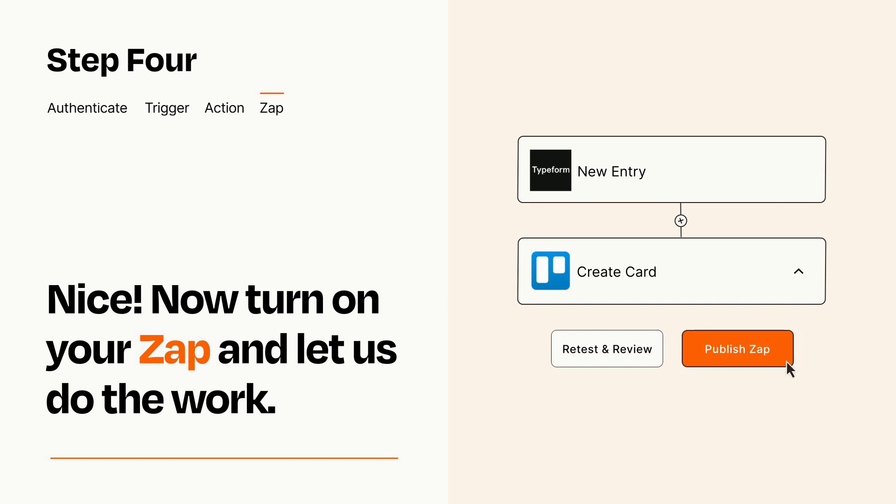
click(736, 349)
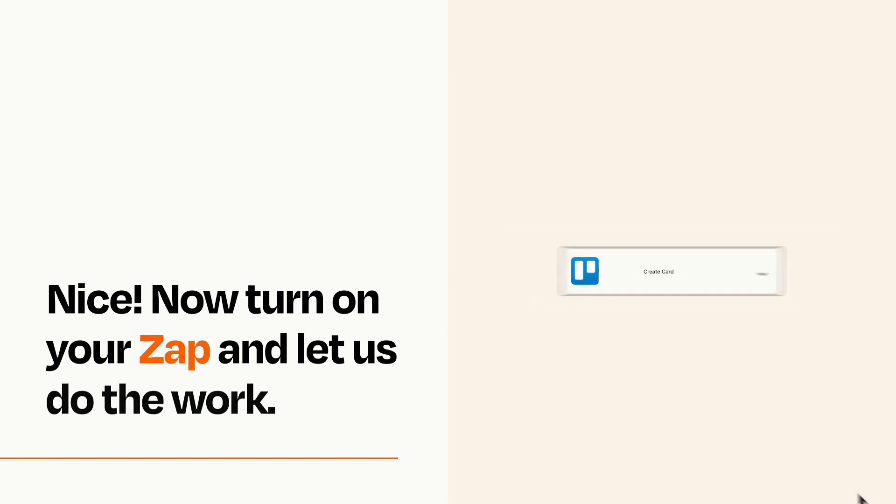